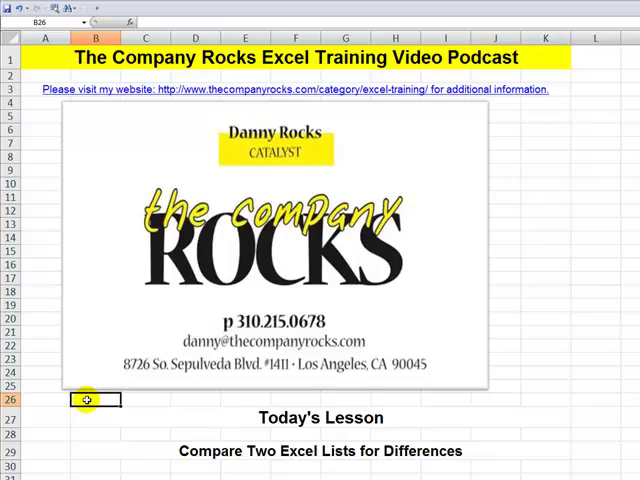
Step: Build =MATCH(G4, $A$4:$A$17, 0) in I4 through Function Arguments
left_click(86, 447)
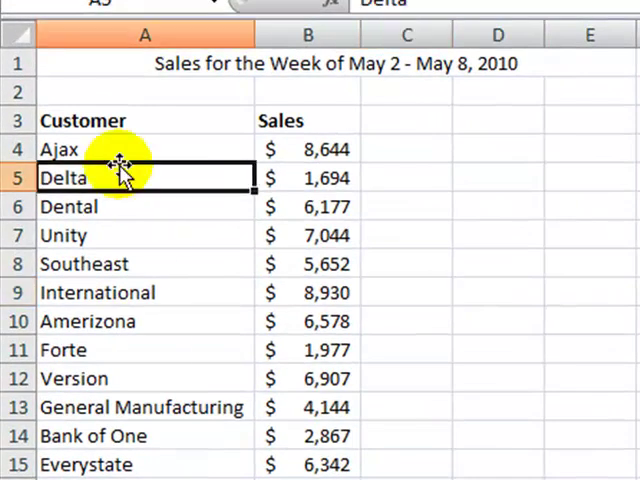
left_click(307, 149)
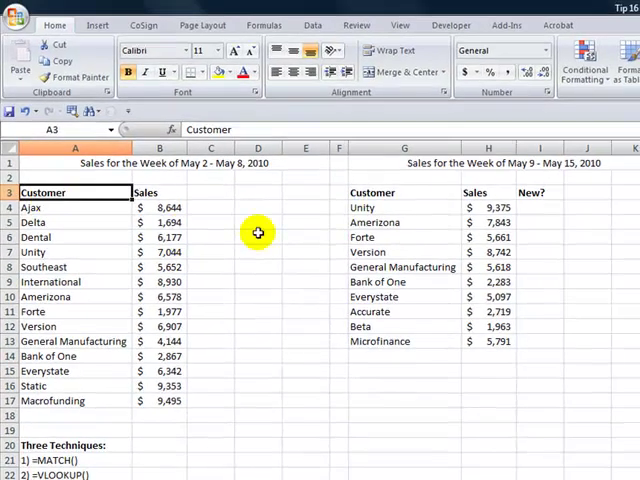
left_click(539, 207)
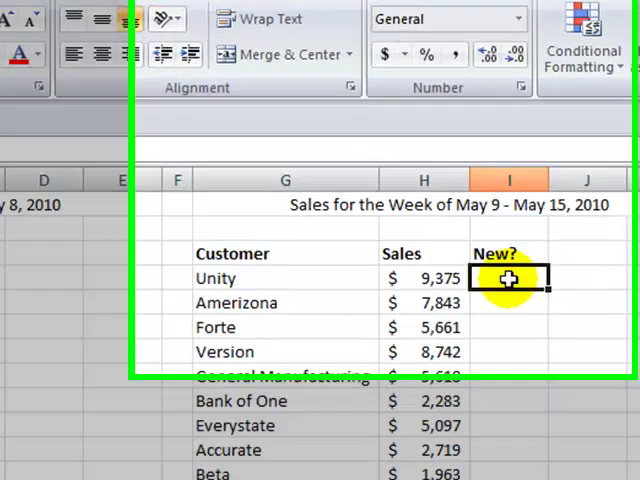
type("=ma")
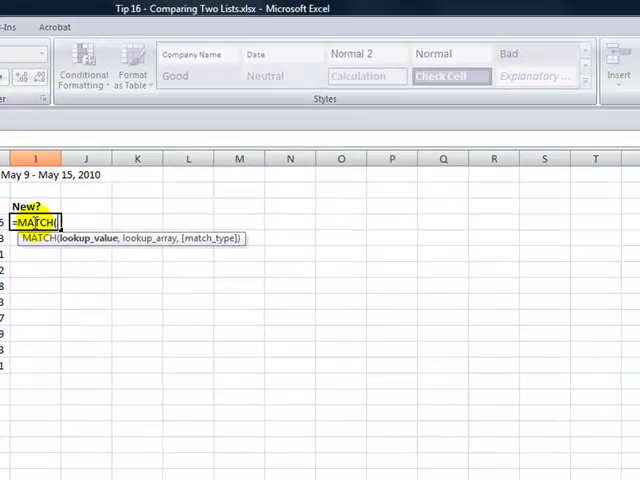
left_click(37, 221)
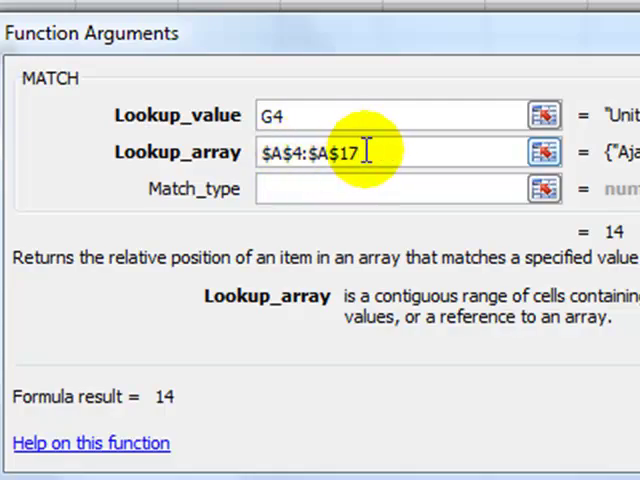
mouse_move(370, 151)
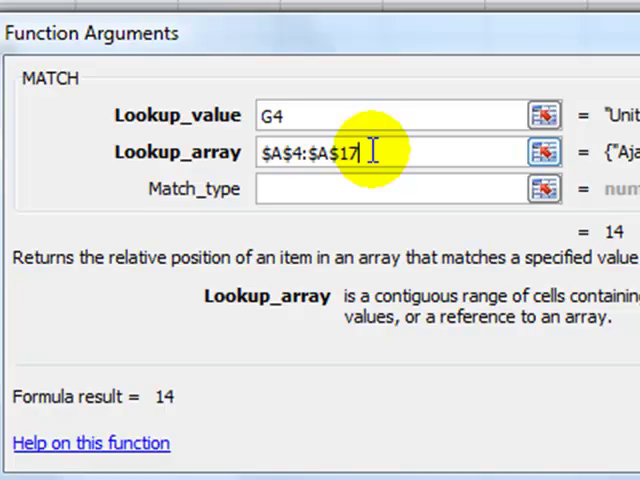
left_click(300, 118)
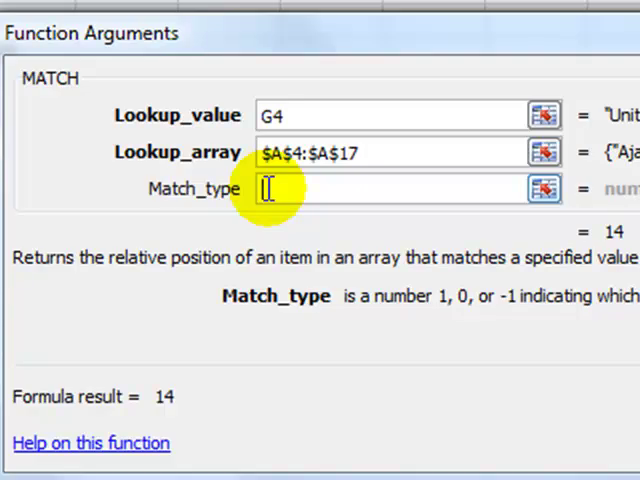
type("0")
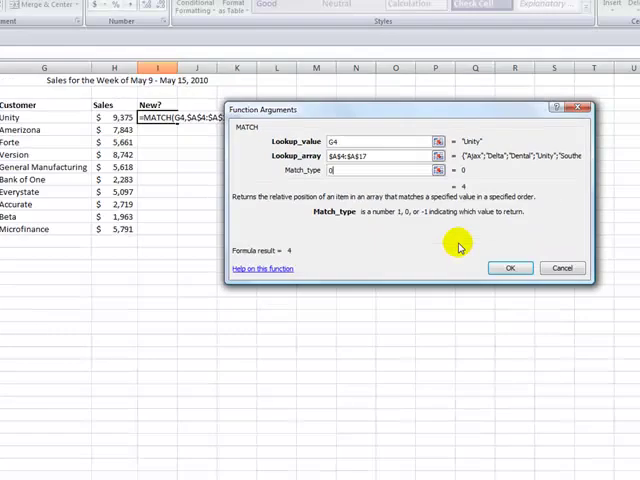
Step: Commit the MATCH formula and check that Unity is fourth in column A
left_click(509, 267)
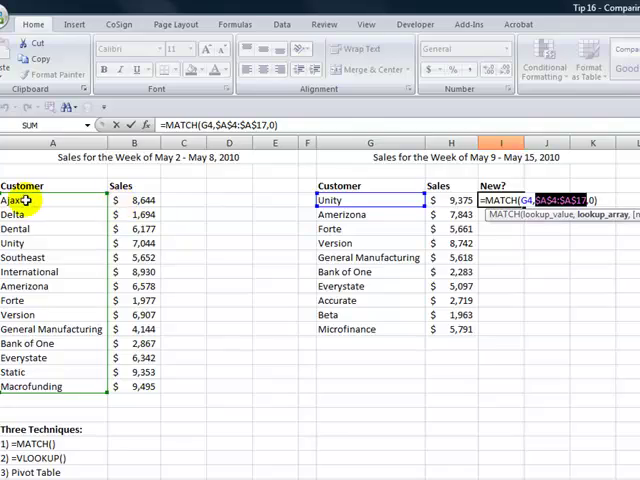
mouse_move(60, 329)
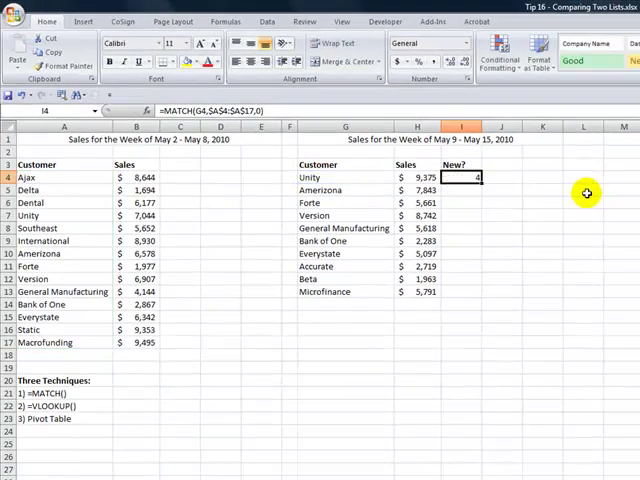
left_click(40, 177)
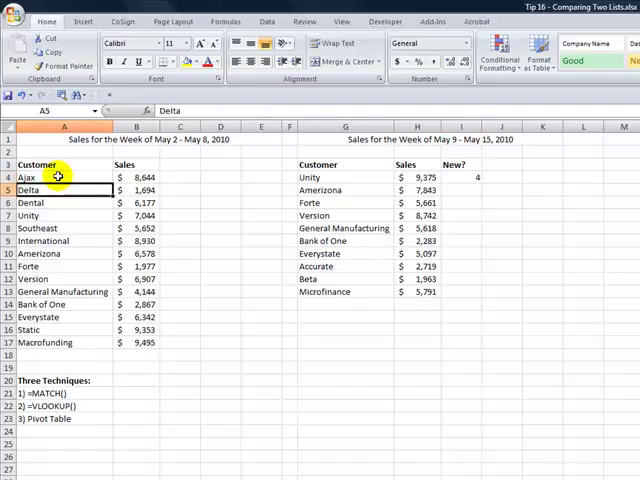
left_click(55, 215)
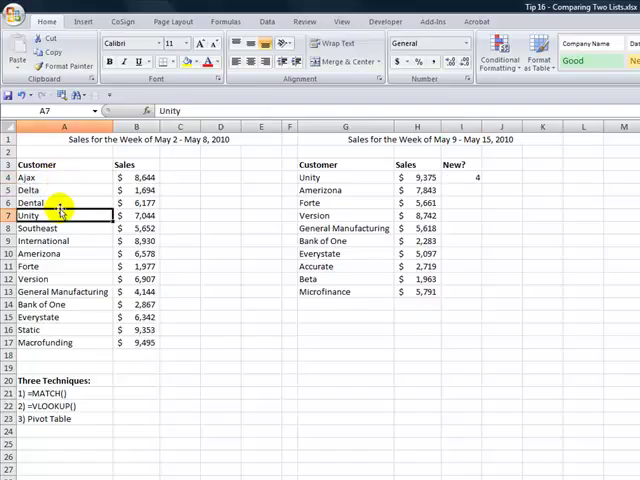
mouse_move(467, 182)
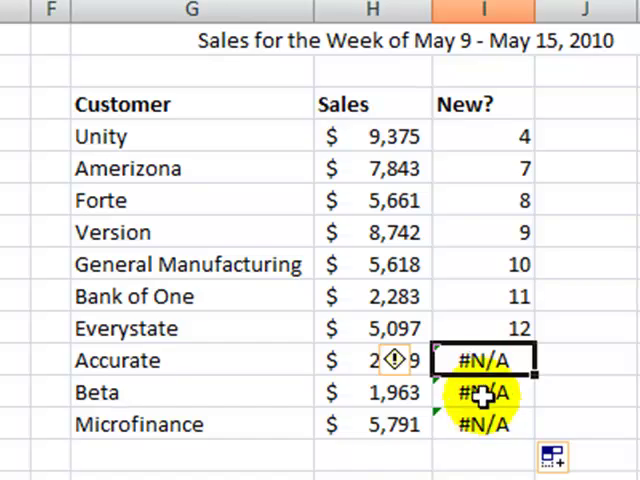
Step: Check the #N/A result for Accurate in the filled New? column
left_click(483, 360)
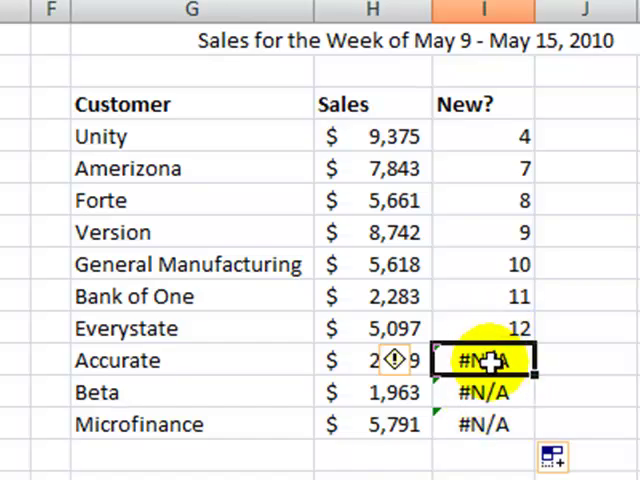
mouse_move(483, 328)
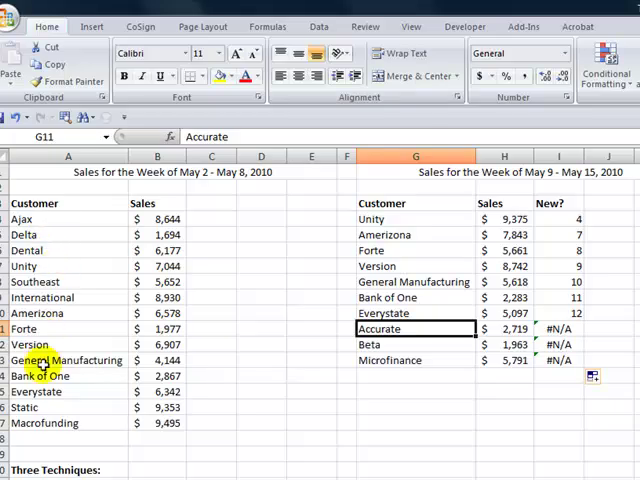
mouse_move(27, 219)
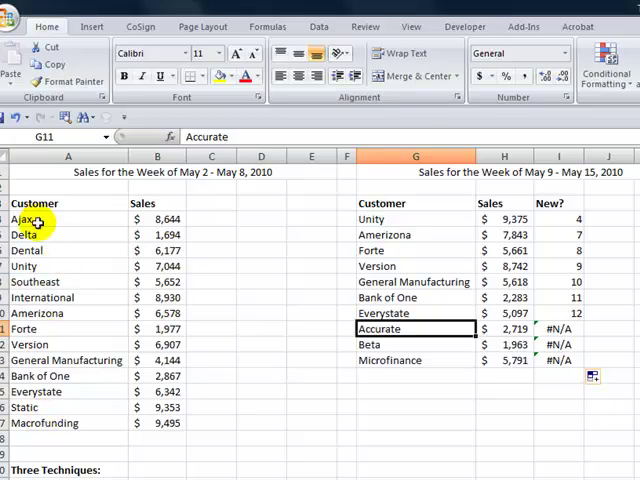
mouse_move(565, 328)
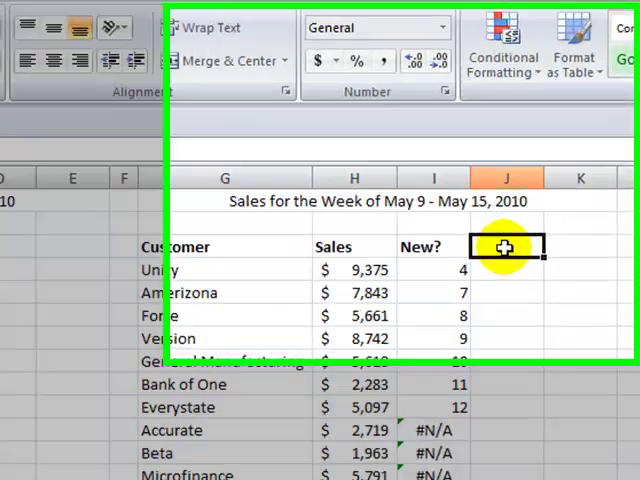
Step: Head J3 'Existing?' and enter =VLOOKUP(G4, $A$4:$A$17, 1, FALSE) in J4
type("Exist")
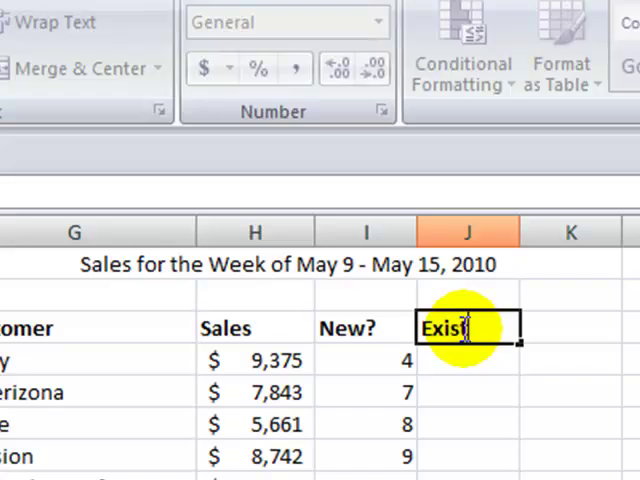
type("ing?")
left_click(468, 360)
type("=")
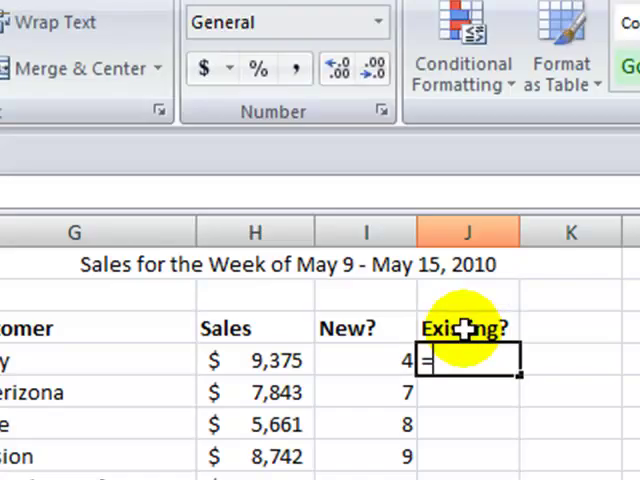
type("VLOOKUP(")
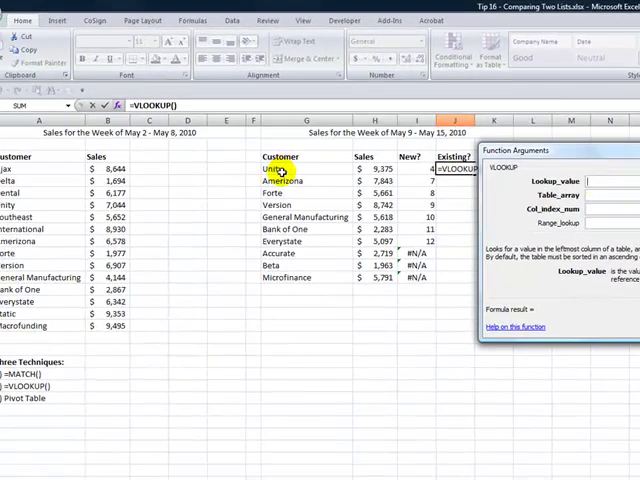
left_click(280, 169)
type("1")
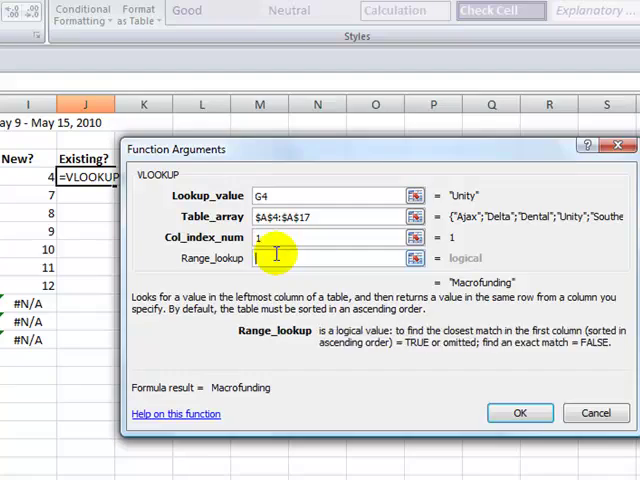
type("FALSE")
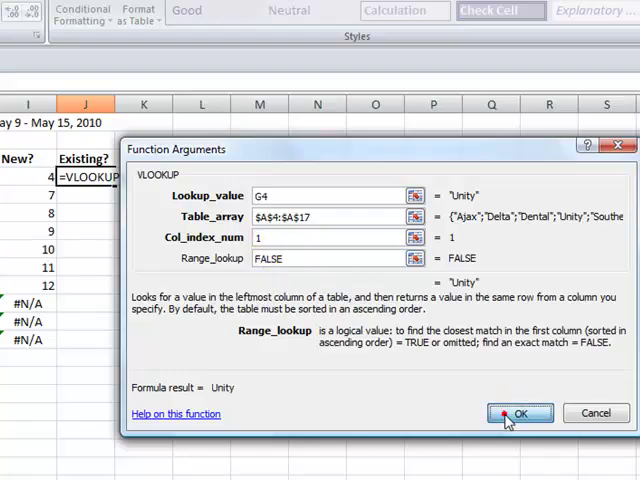
left_click(521, 413)
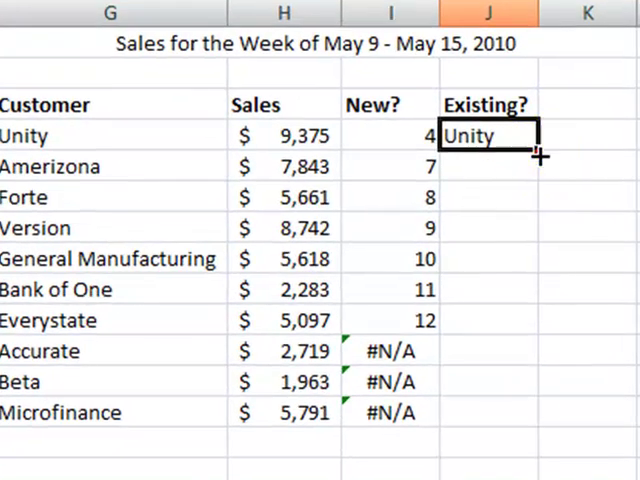
Step: Fill the J4 VLOOKUP down to J13 for all week-2 customers
left_click_drag(545, 155, 490, 351)
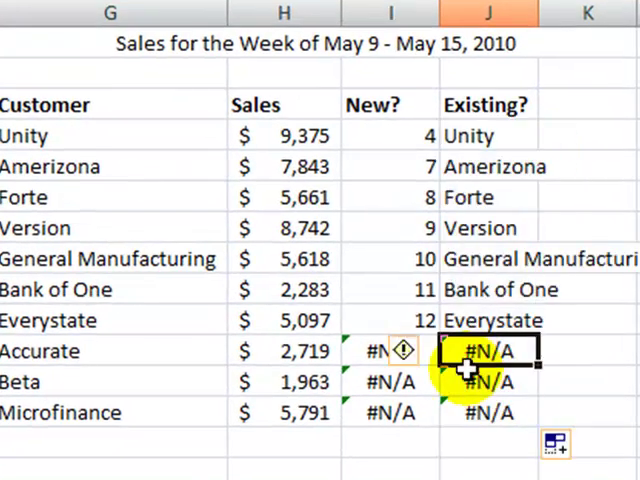
mouse_move(380, 412)
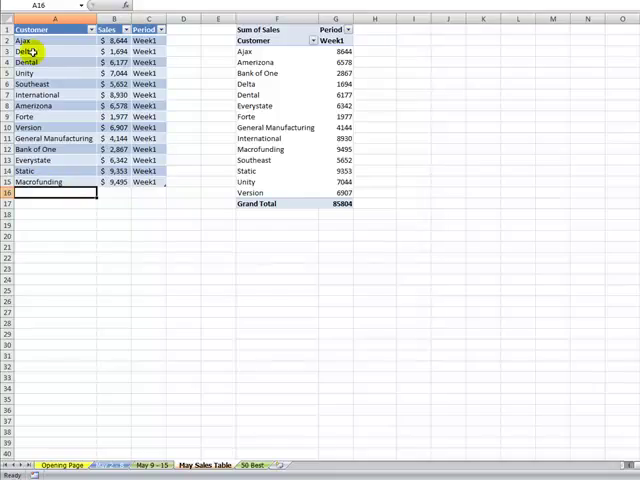
Step: Select the week-2 customer rows A4:C13 on the May 9 - 15 sheet
left_click(40, 52)
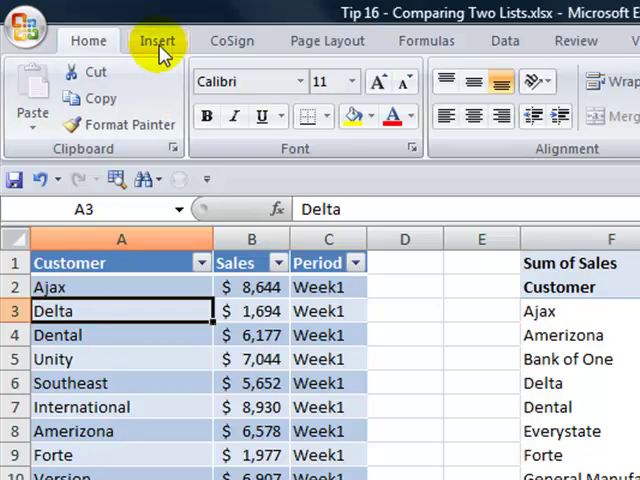
left_click(157, 40)
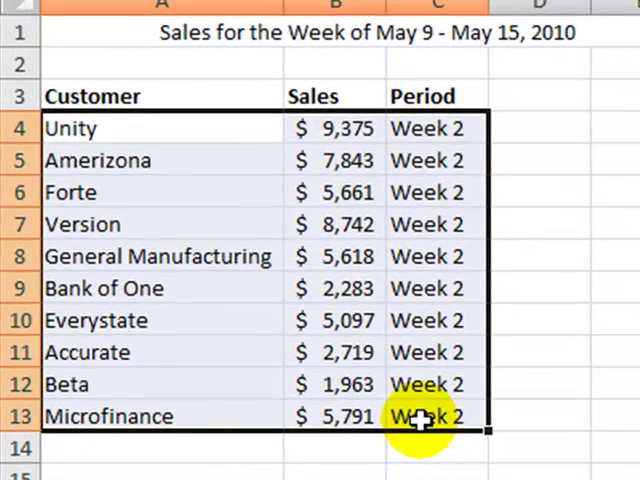
mouse_move(423, 128)
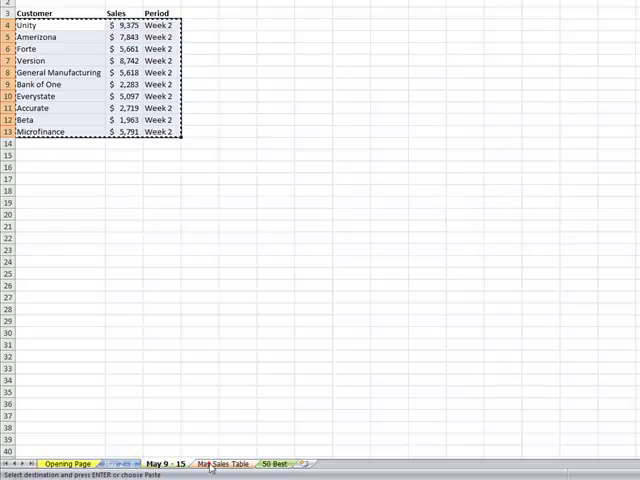
Step: Return to the May Sales Table sheet and show the PivotTable options
left_click(222, 463)
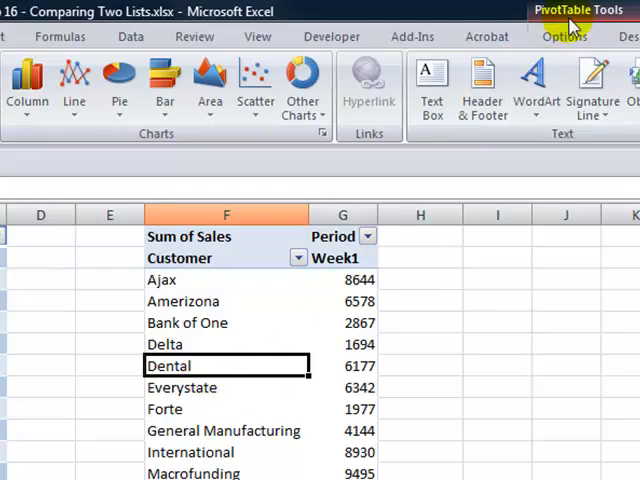
left_click(561, 37)
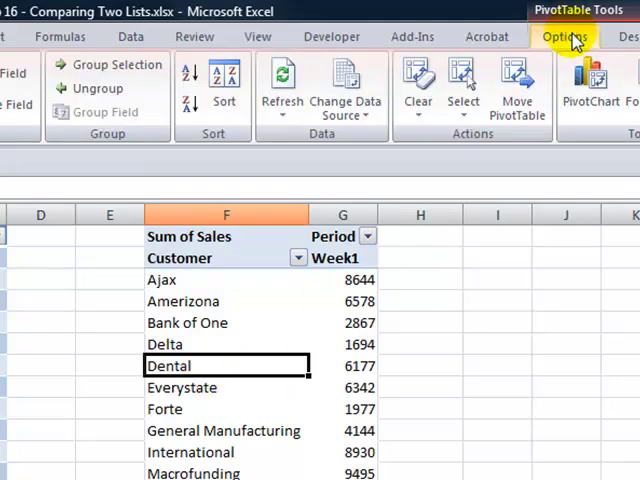
mouse_move(283, 85)
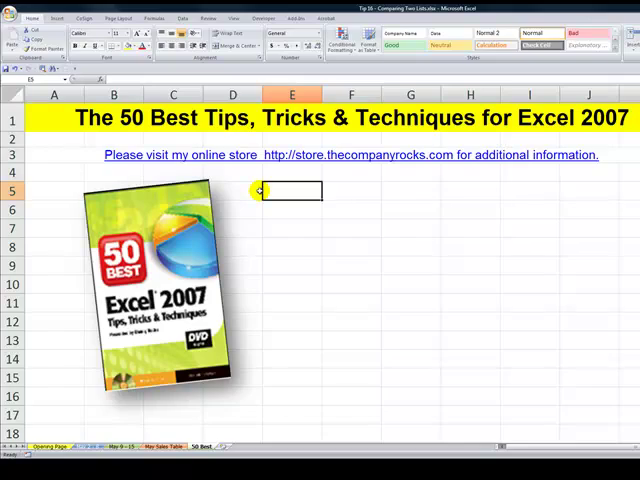
mouse_move(207, 170)
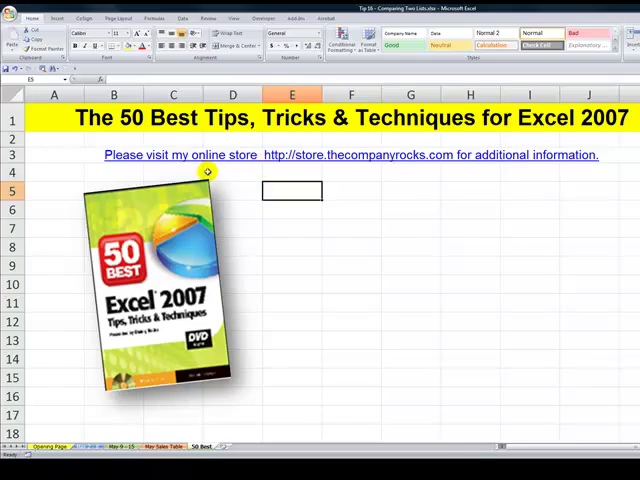
mouse_move(170, 170)
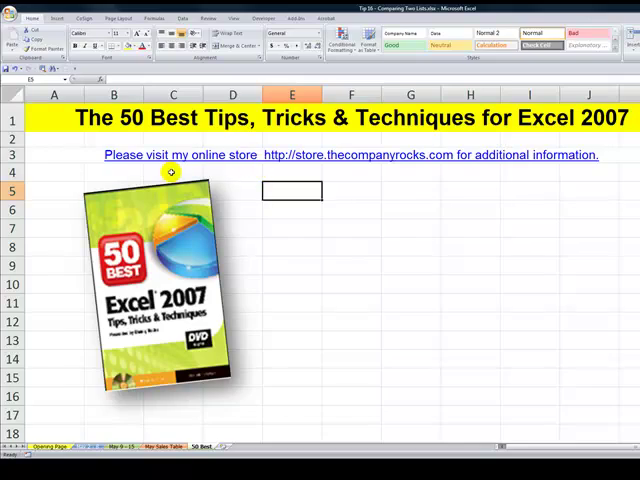